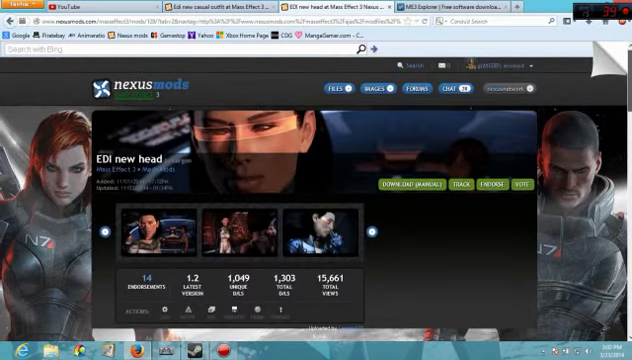
# Scroll the EDI new head mod page down to its Files section with the main package
pyautogui.scroll(-3)
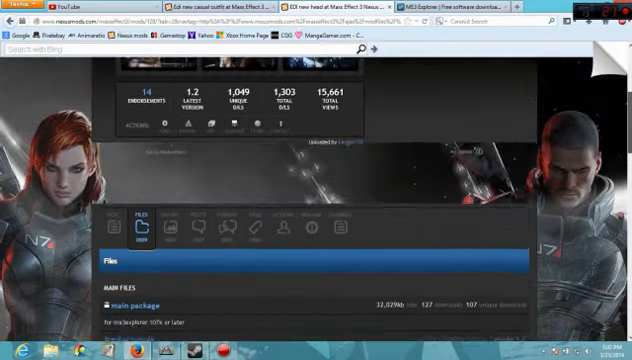
pyautogui.scroll(-3)
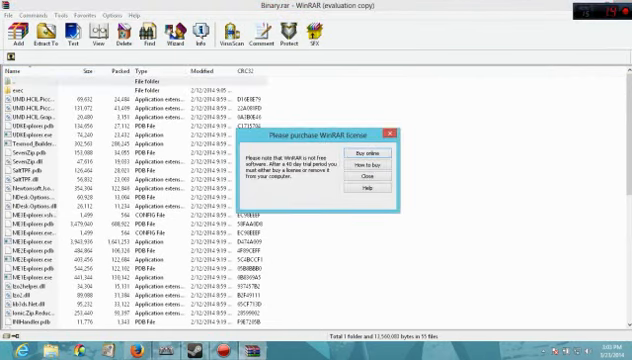
# Dismiss the WinRAR license reminder and close the archive window
pyautogui.click(356, 172)
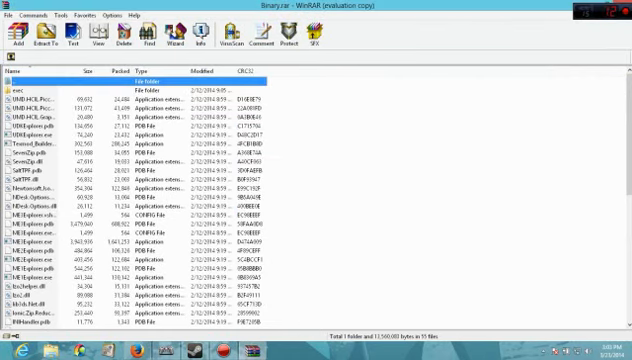
pyautogui.click(38, 40)
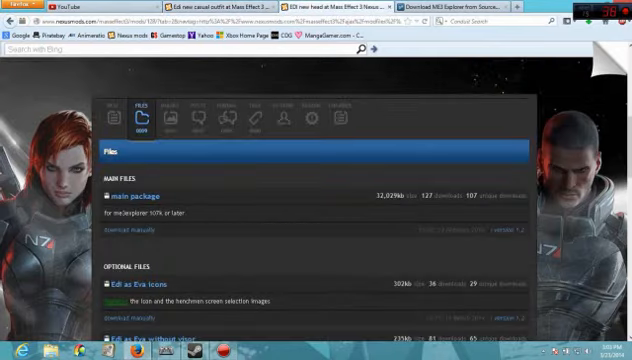
# Download the EDI mod's main package and have it open in WinRAR
pyautogui.click(128, 232)
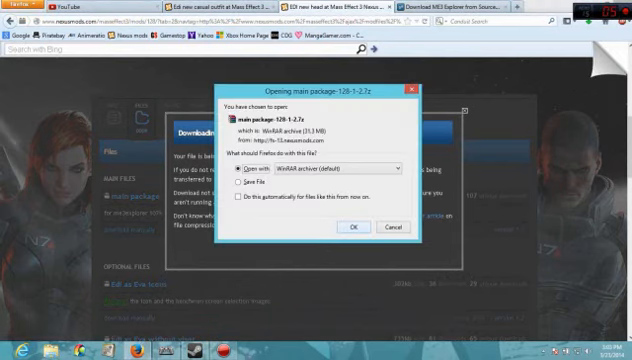
pyautogui.click(352, 228)
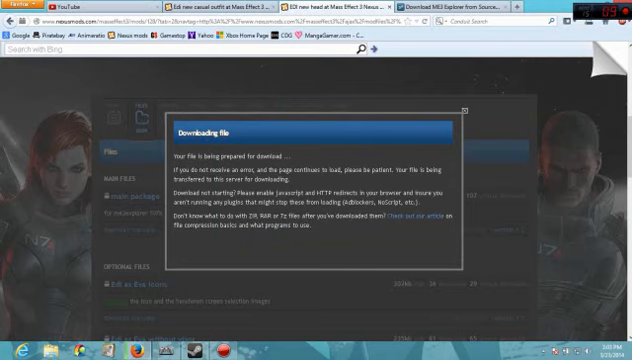
pyautogui.click(468, 108)
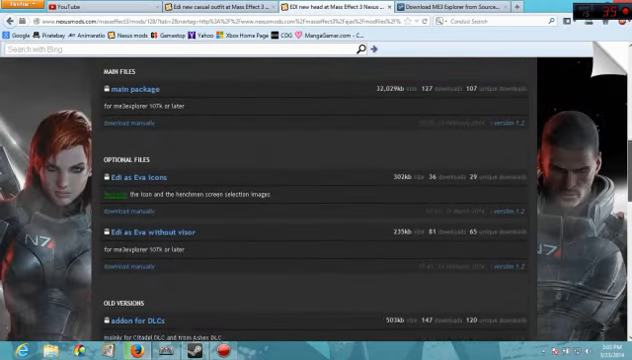
# Review the optional files and old versions lists on the Files tab
pyautogui.scroll(-3)
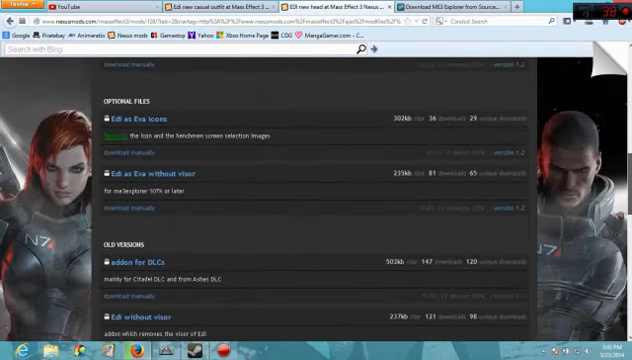
pyautogui.scroll(-3)
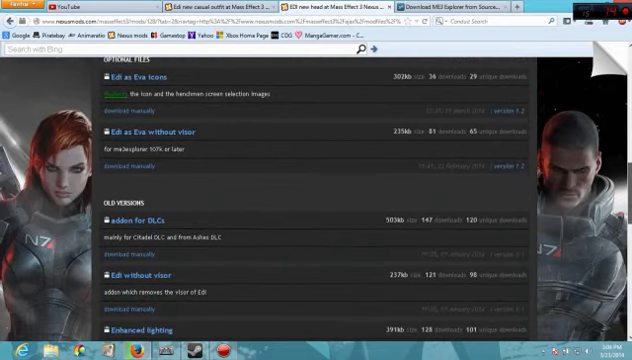
pyautogui.scroll(-3)
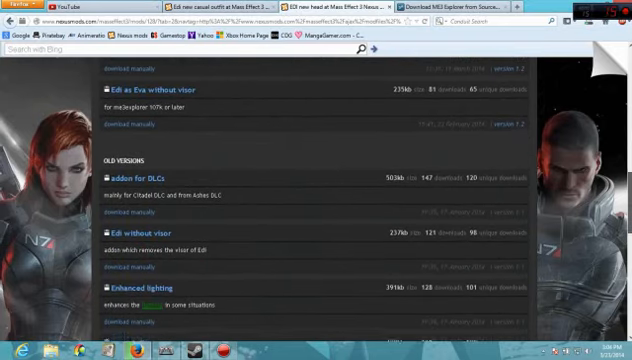
pyautogui.scroll(-3)
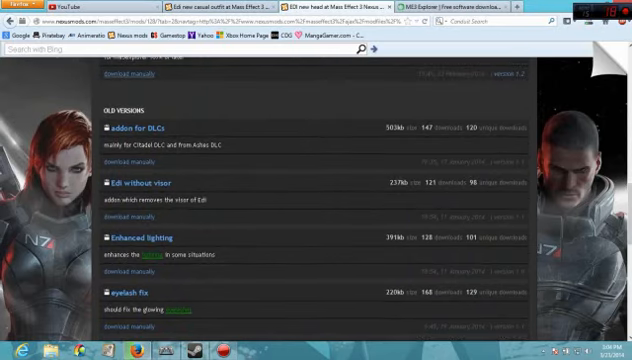
pyautogui.scroll(-3)
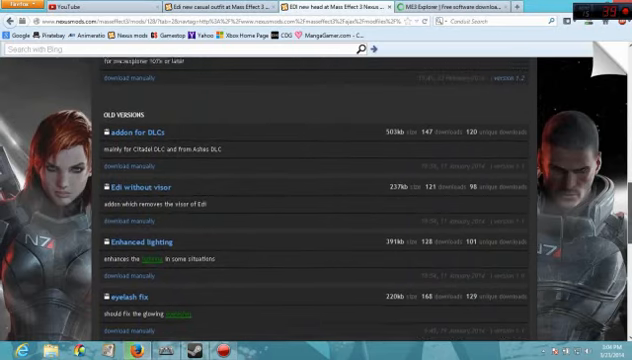
pyautogui.scroll(-3)
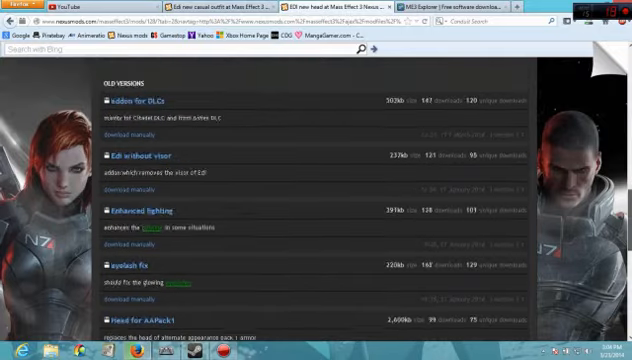
pyautogui.scroll(-3)
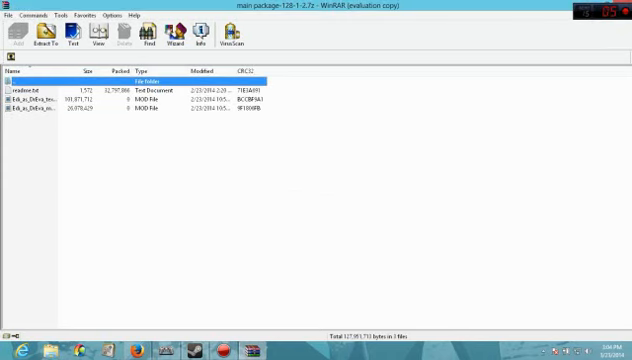
pyautogui.moveTo(44, 44)
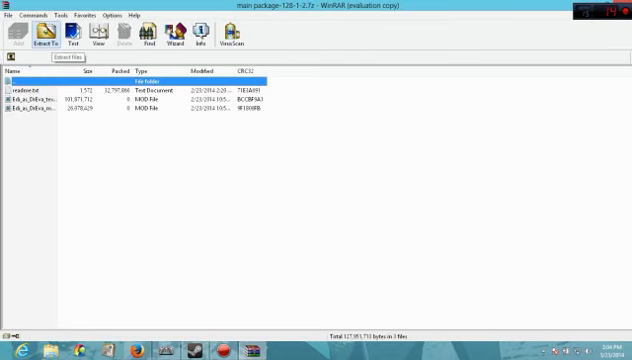
# Extract the main package's readme and mod files to the chosen destination folder
pyautogui.click(44, 38)
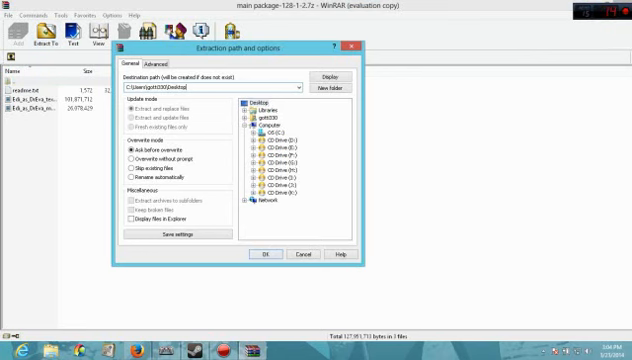
pyautogui.click(308, 88)
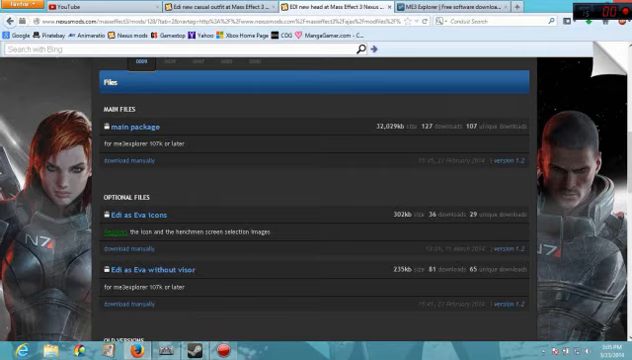
# Browse the EDI mod's main package, optional files and old version downloads
pyautogui.scroll(-3)
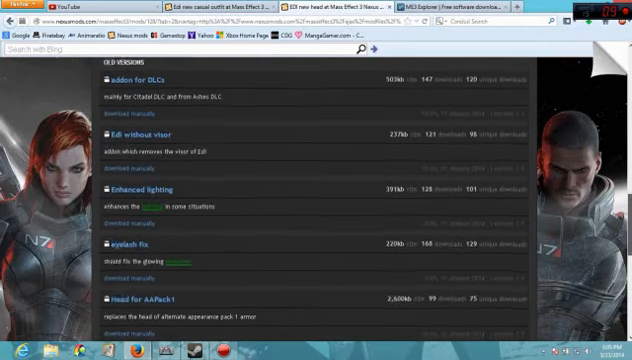
pyautogui.scroll(-3)
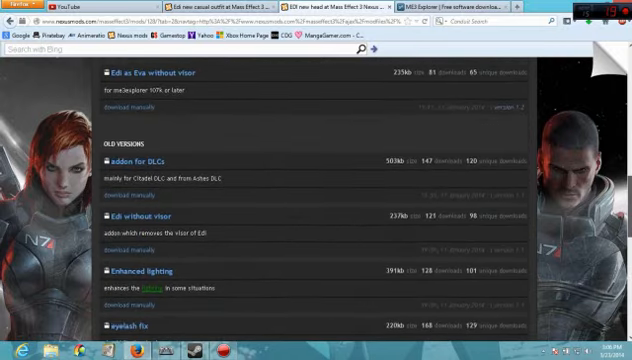
pyautogui.scroll(-3)
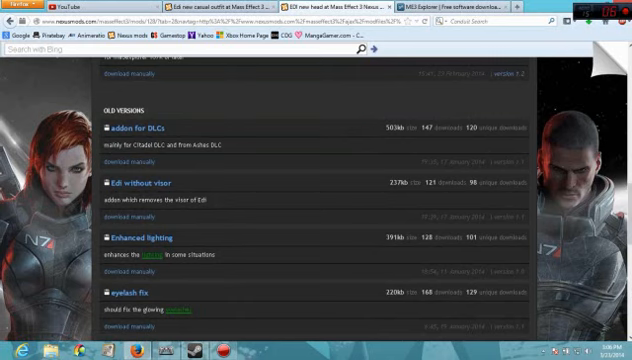
pyautogui.scroll(-3)
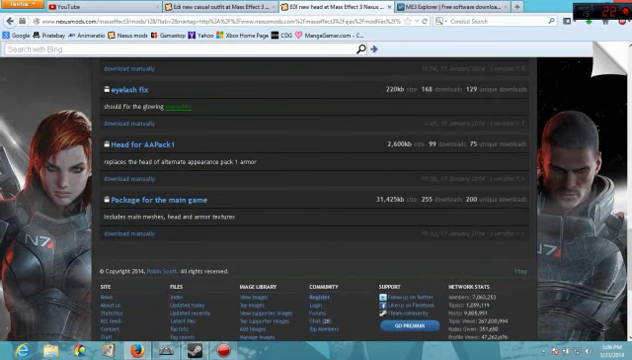
pyautogui.scroll(3)
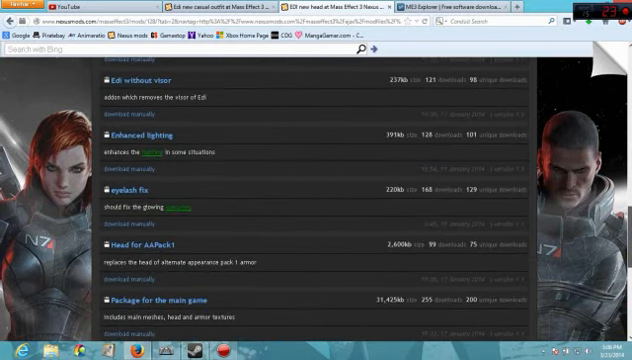
pyautogui.scroll(3)
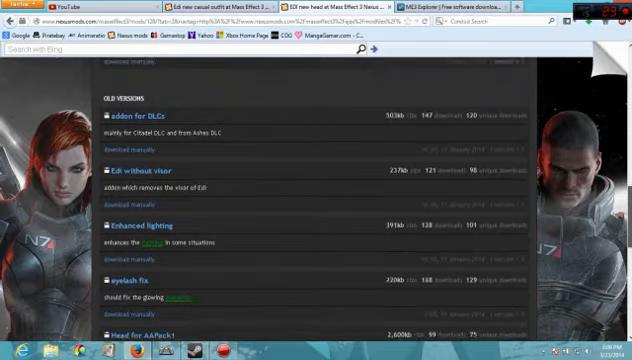
pyautogui.scroll(3)
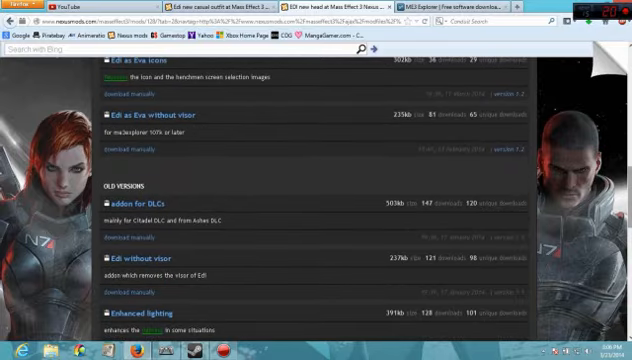
pyautogui.scroll(3)
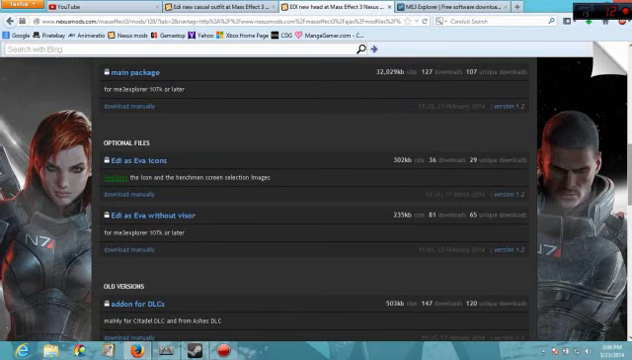
pyautogui.scroll(3)
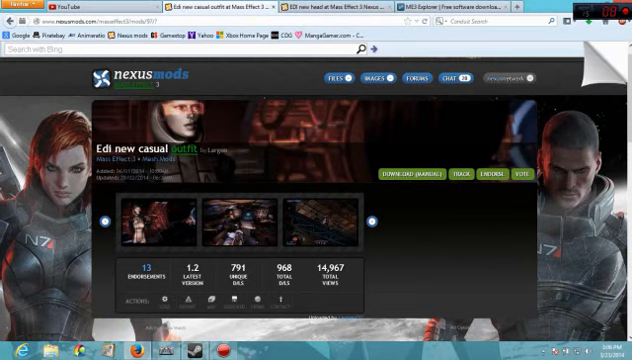
# Show the Edi new casual outfit mod's files list, including the human-neckline package
pyautogui.scroll(-3)
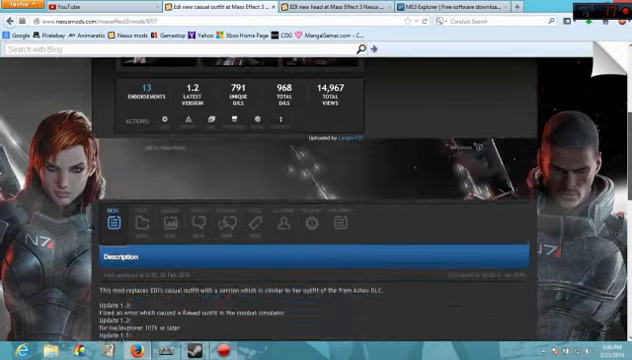
pyautogui.scroll(3)
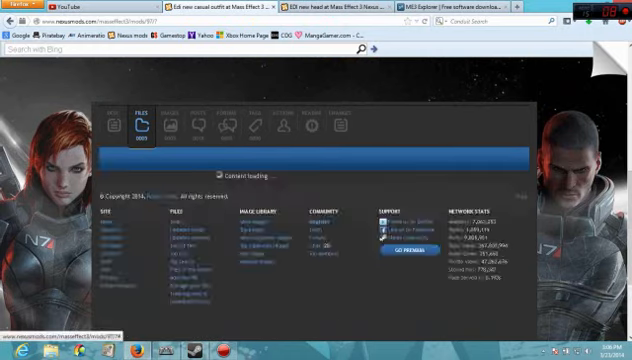
pyautogui.click(136, 118)
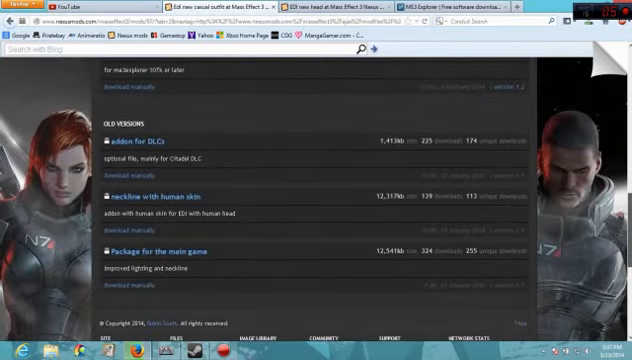
pyautogui.scroll(3)
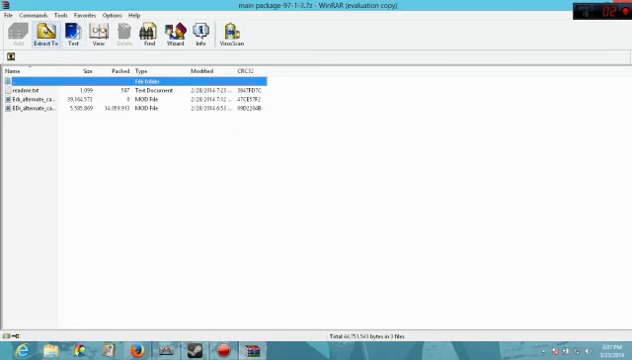
# Extract the casual mod's main package contents to the chosen destination folder
pyautogui.click(40, 38)
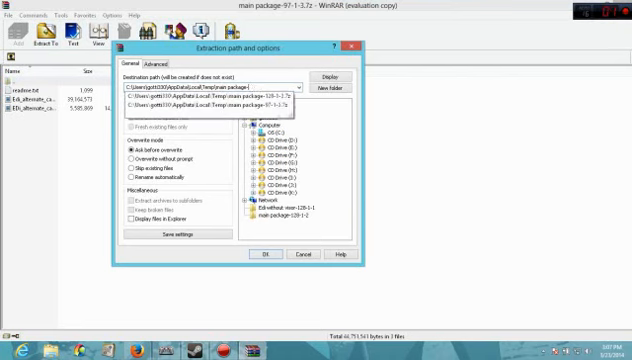
pyautogui.click(306, 88)
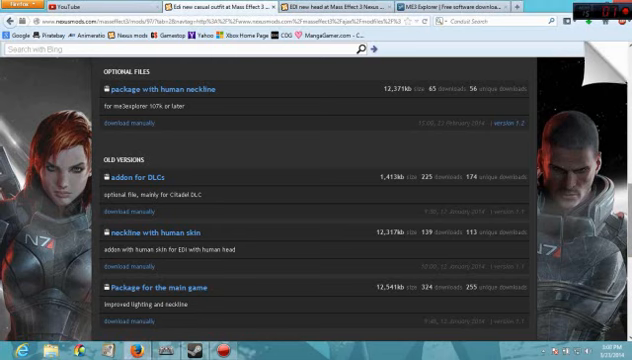
pyautogui.scroll(-3)
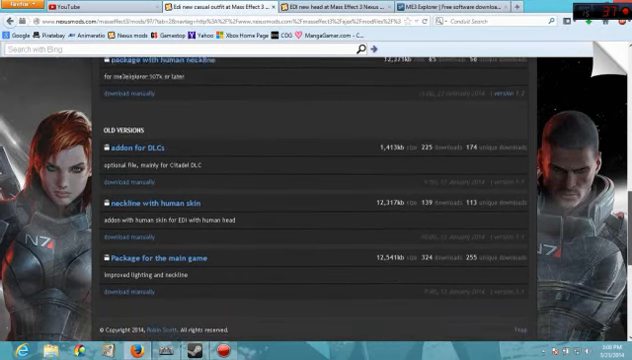
pyautogui.scroll(-3)
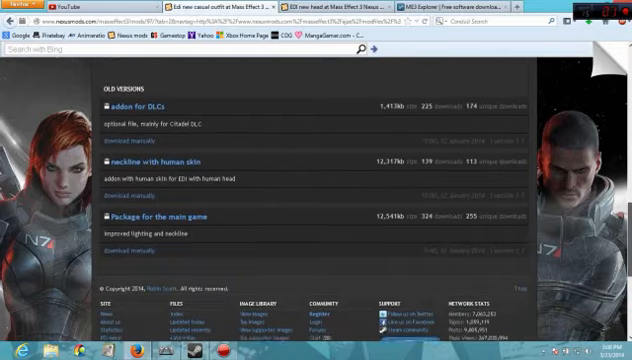
pyautogui.scroll(3)
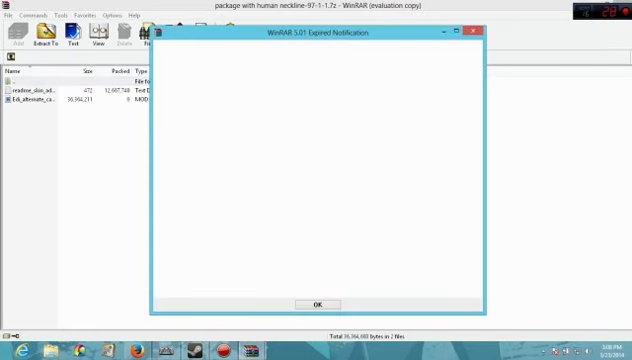
# Dismiss the WinRAR news popup and extract the human-neckline package to its folder
pyautogui.click(316, 304)
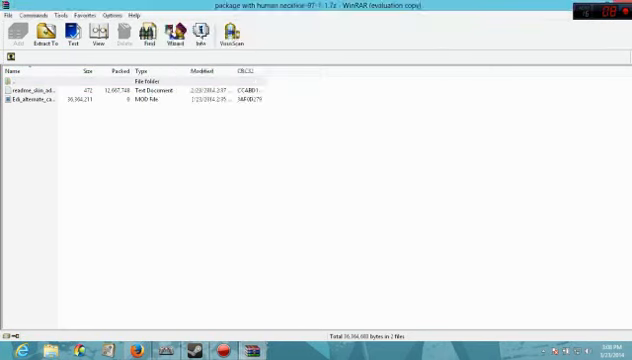
pyautogui.click(38, 38)
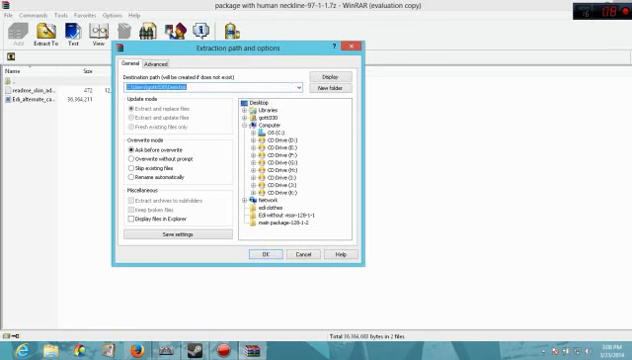
pyautogui.click(302, 88)
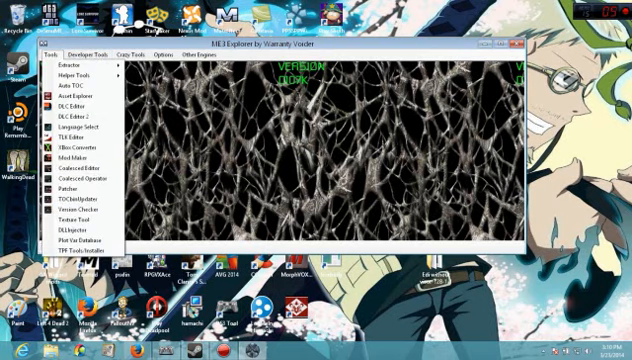
pyautogui.moveTo(68, 160)
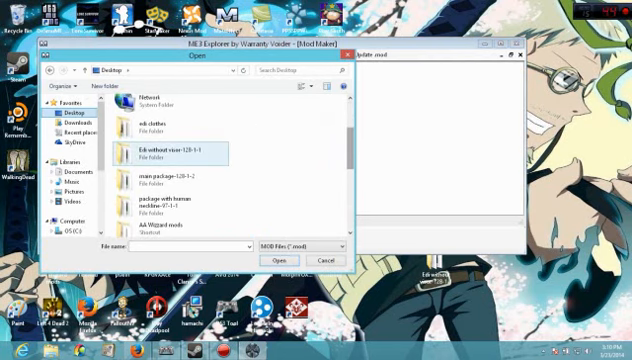
# Load the EDI casual .mod file from the extracted folder and run its job
pyautogui.doubleClick(164, 184)
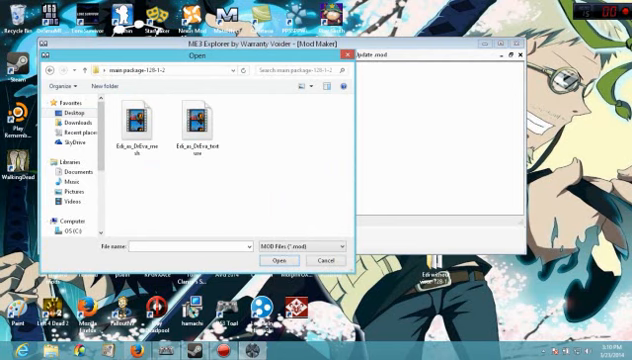
pyautogui.click(140, 118)
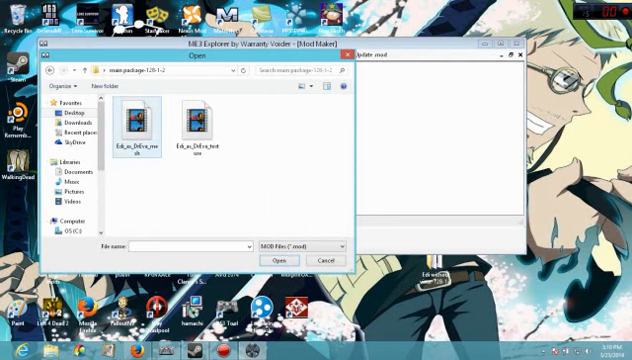
pyautogui.click(134, 124)
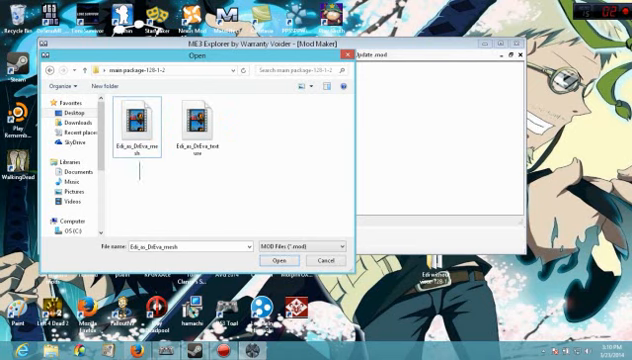
pyautogui.click(194, 124)
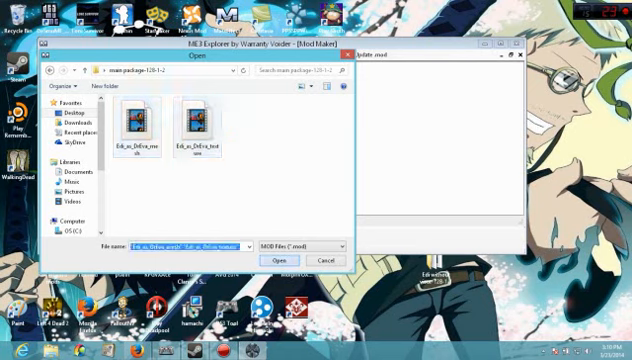
pyautogui.click(284, 260)
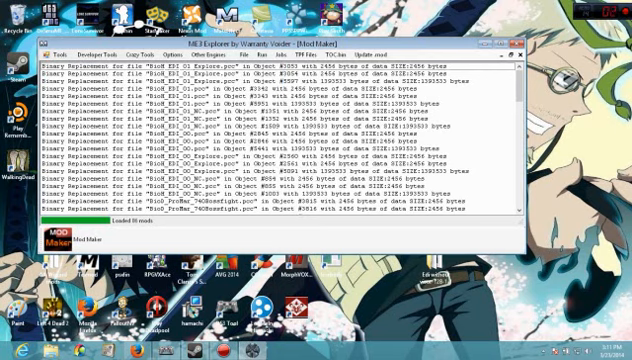
# Clear the finished mod jobs and bring up Load Mods for the next mod
pyautogui.click(240, 56)
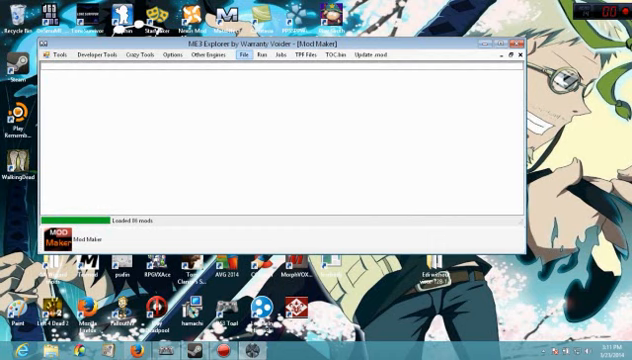
pyautogui.click(262, 68)
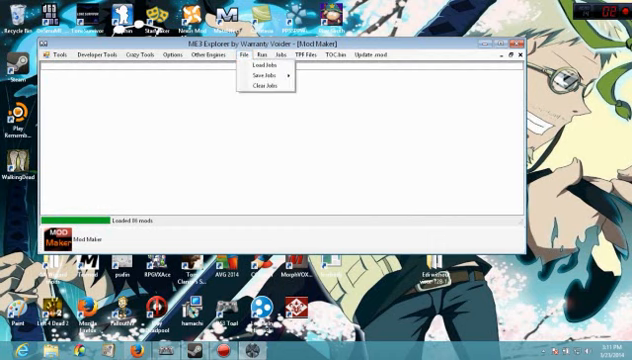
pyautogui.moveTo(264, 76)
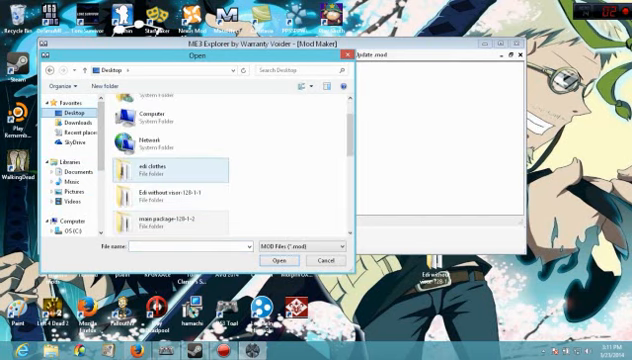
# Browse from the desktop mod package folder through Documents back to the EDI mod folder
pyautogui.click(174, 216)
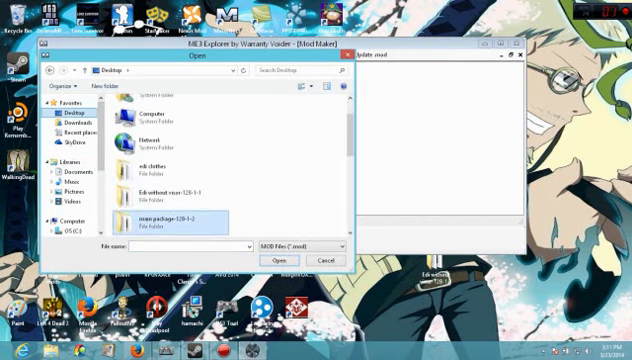
pyautogui.doubleClick(180, 190)
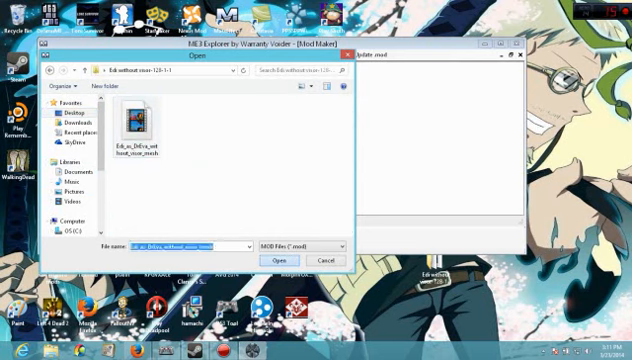
pyautogui.click(280, 260)
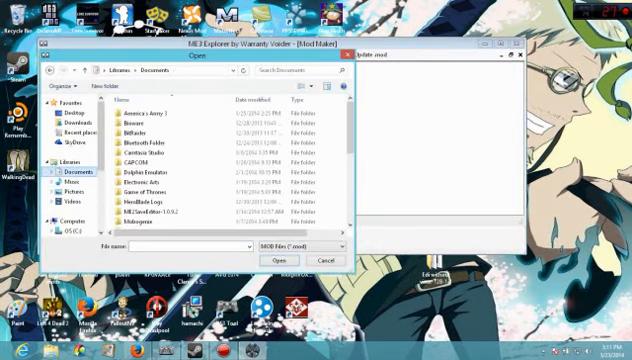
pyautogui.click(72, 112)
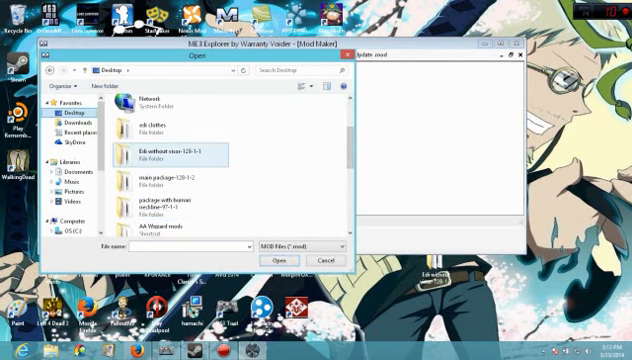
pyautogui.click(170, 124)
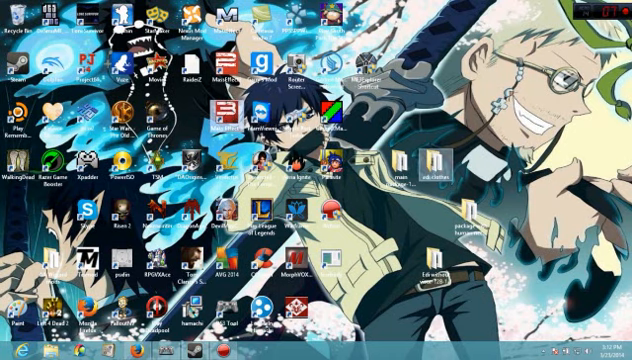
# Launch Mass Effect 3 from its desktop shortcut
pyautogui.click(434, 168)
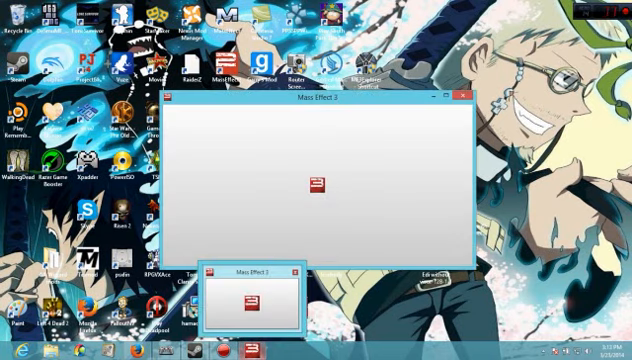
pyautogui.click(458, 96)
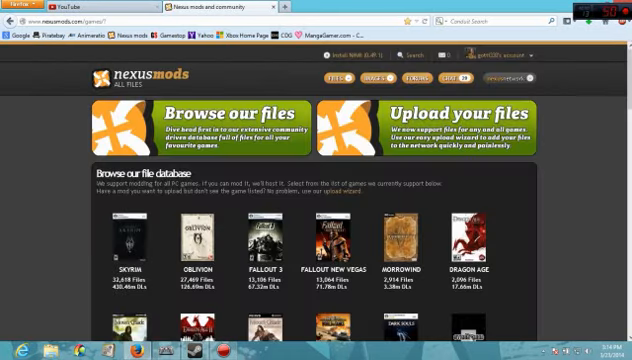
# Scroll through the Mass Effect 3 Nexus page past news and hot files and back up
pyautogui.scroll(-3)
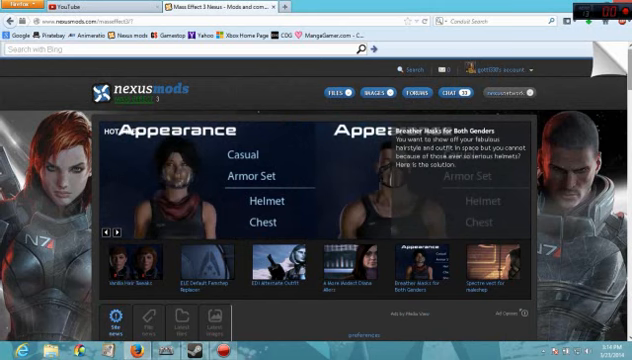
pyautogui.scroll(-3)
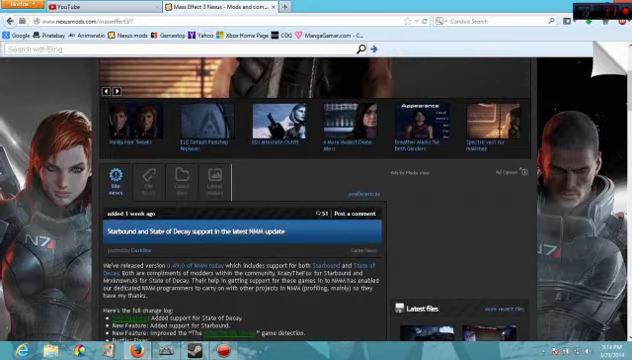
pyautogui.scroll(3)
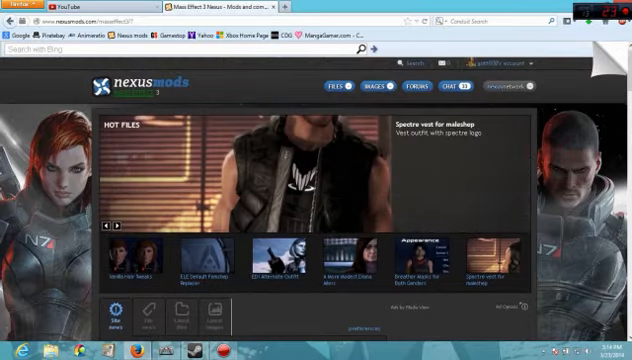